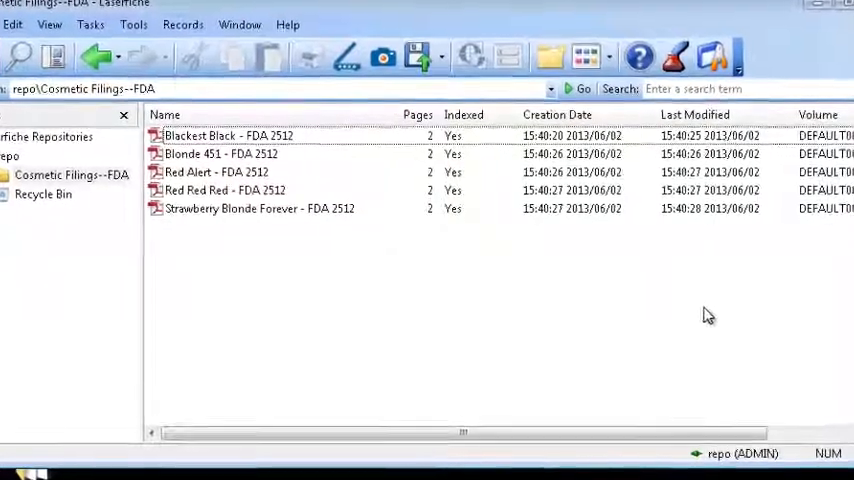
Start CoSign signing for the Red Alert - FDA 2512 document from the repository list.
click(216, 172)
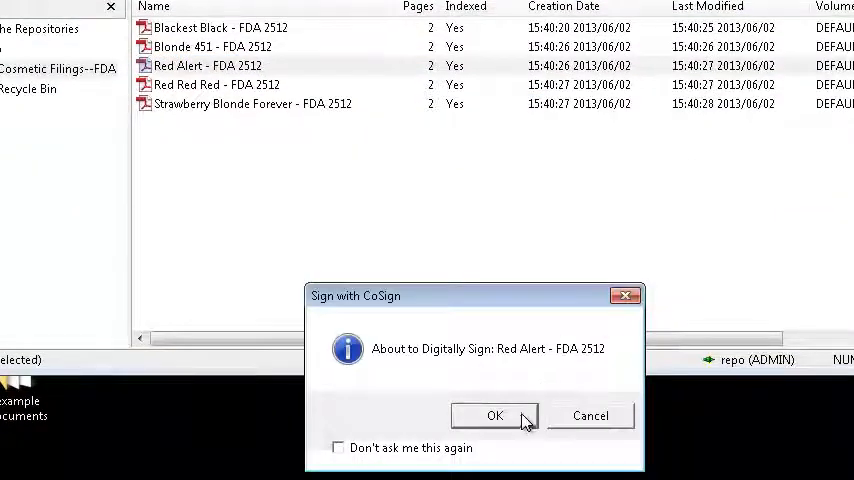
Confirm the signing prompt and enter the signer's user name and password.
click(494, 416)
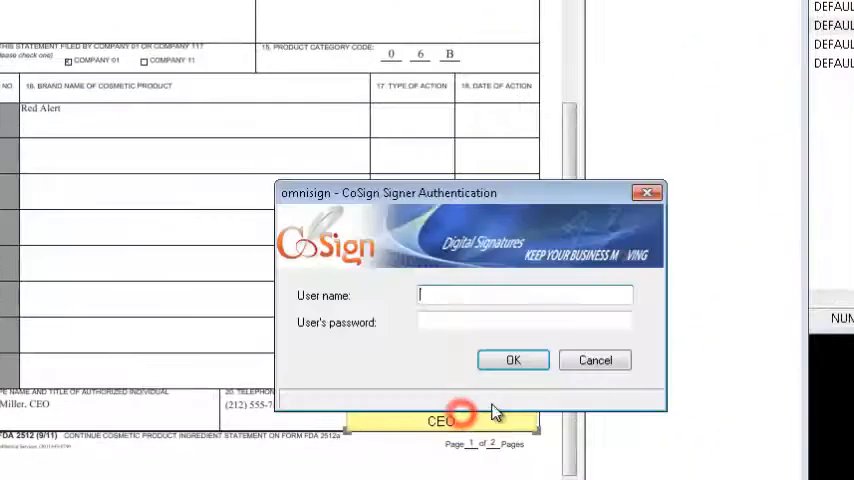
text(John Miller)
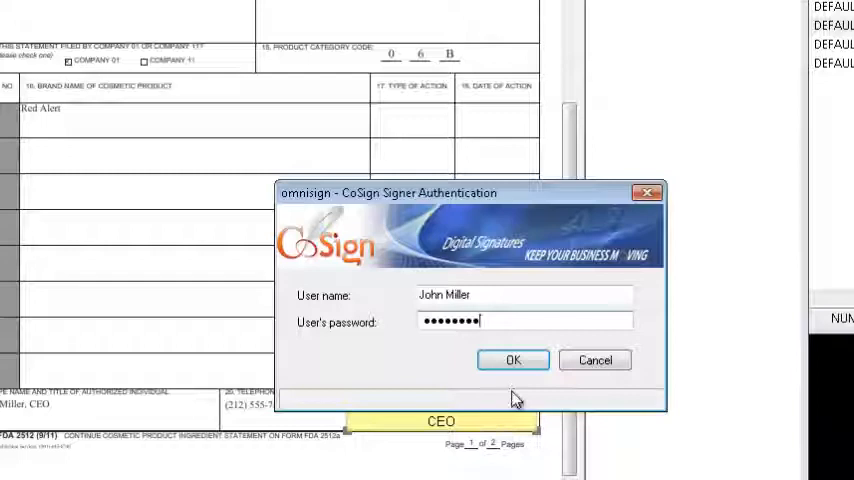
Authenticate the signer and apply the graphical signature with reason Approved.
click(512, 360)
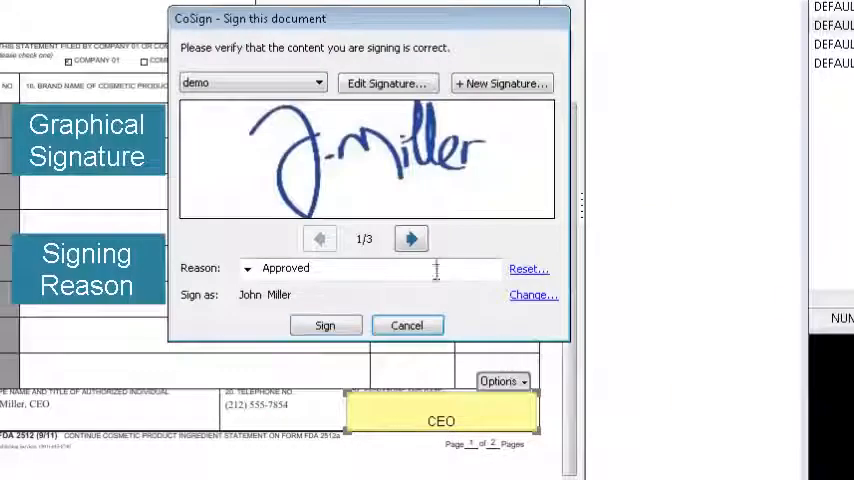
click(412, 238)
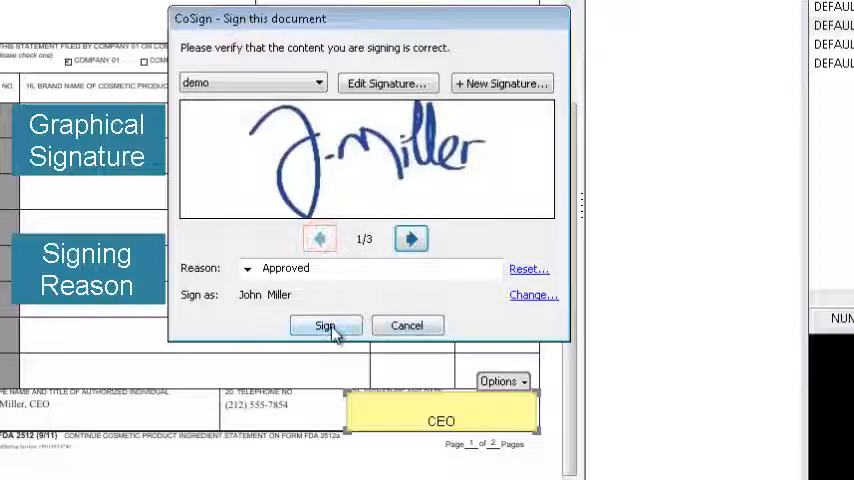
click(324, 324)
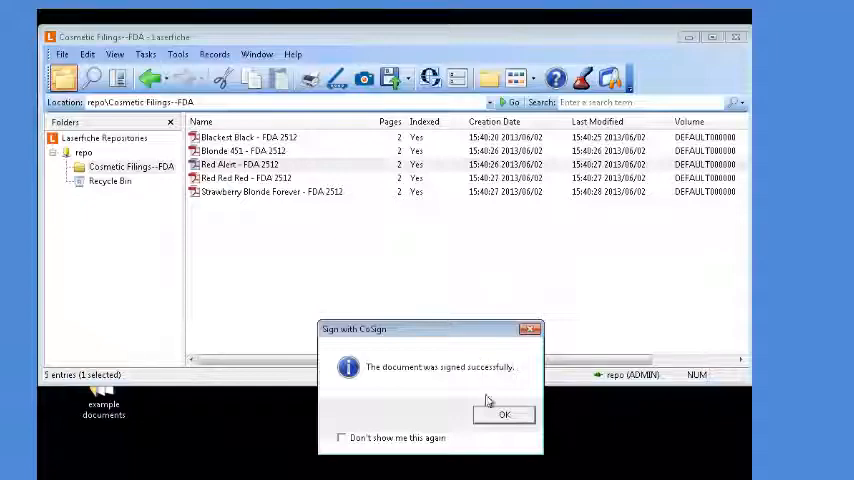
Acknowledge the signing success and select the new Red Alert - FDA 2512 (Signed) copy.
click(504, 414)
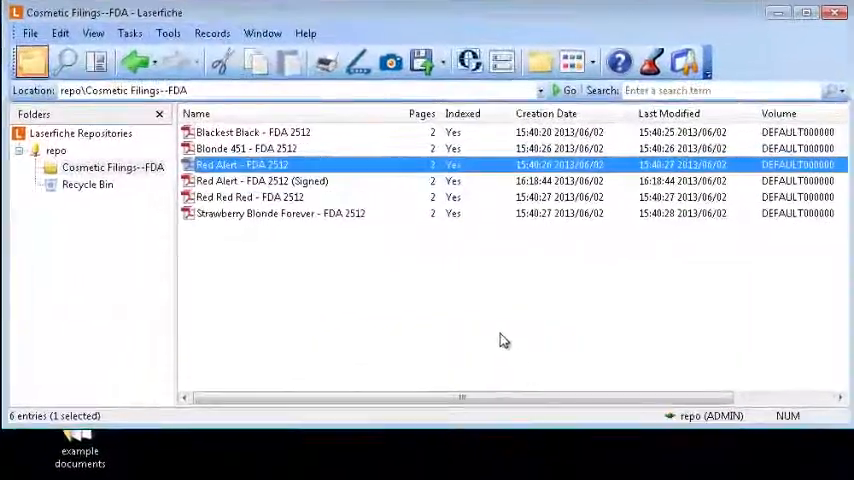
click(262, 180)
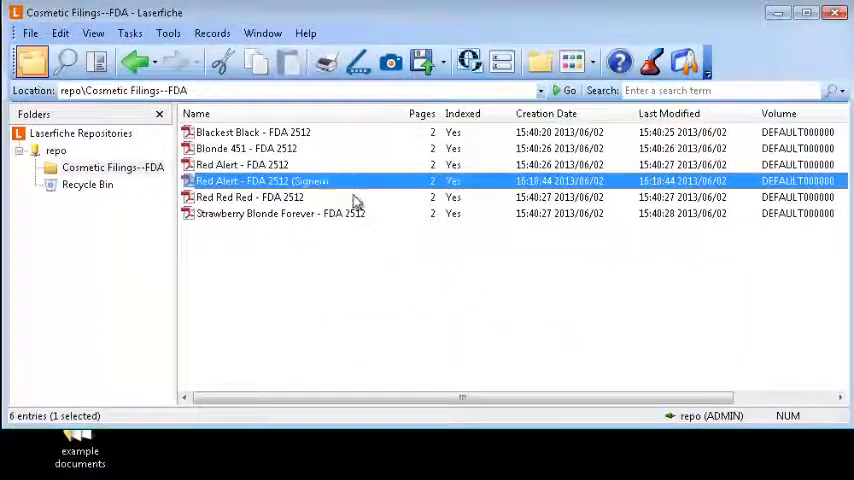
double_click(262, 180)
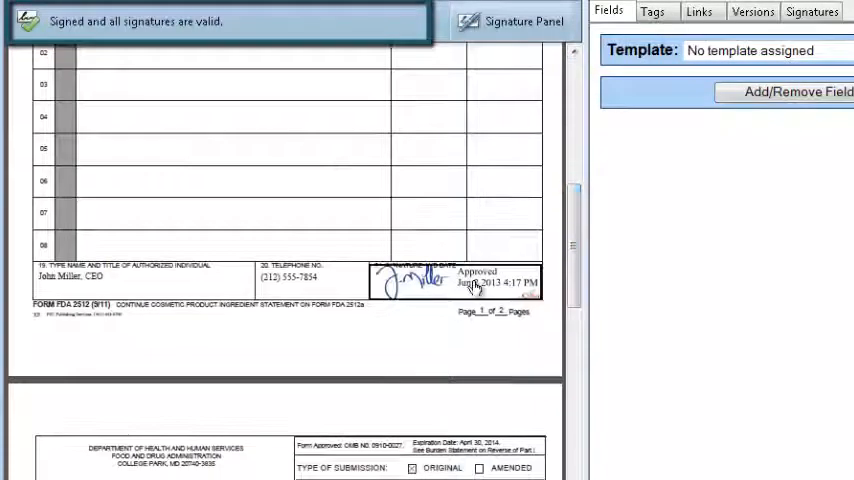
click(404, 280)
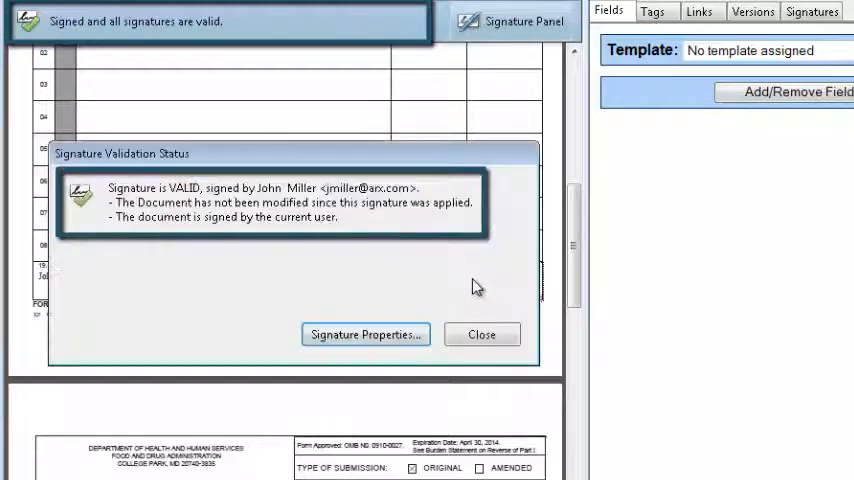
mouse_move(460, 280)
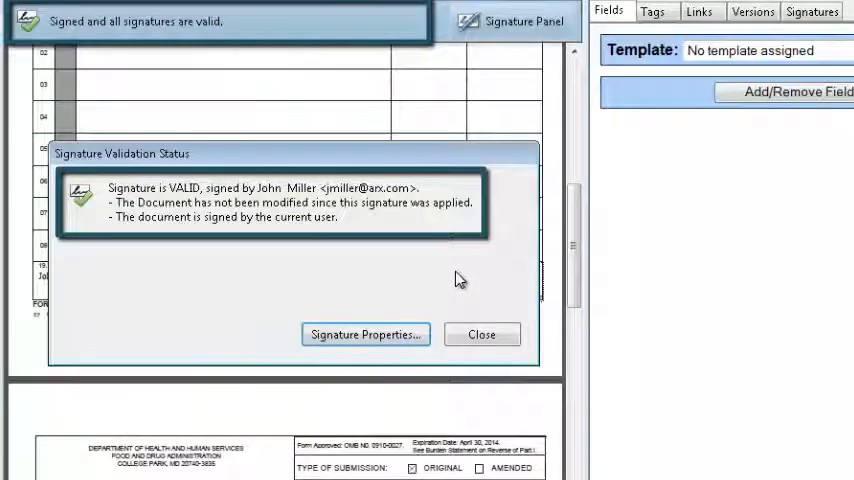